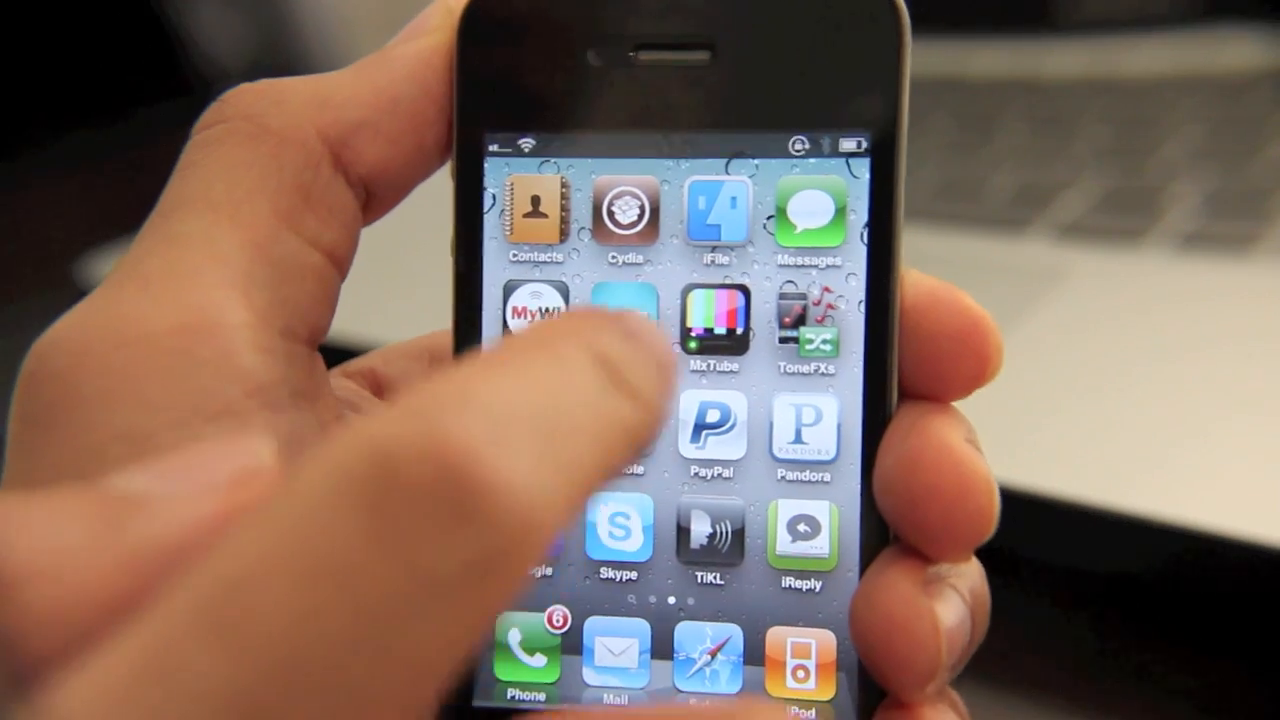
Launch the iFile file manager from the iPhone home screen
{"action": "left_click", "coordinate": [714, 216]}
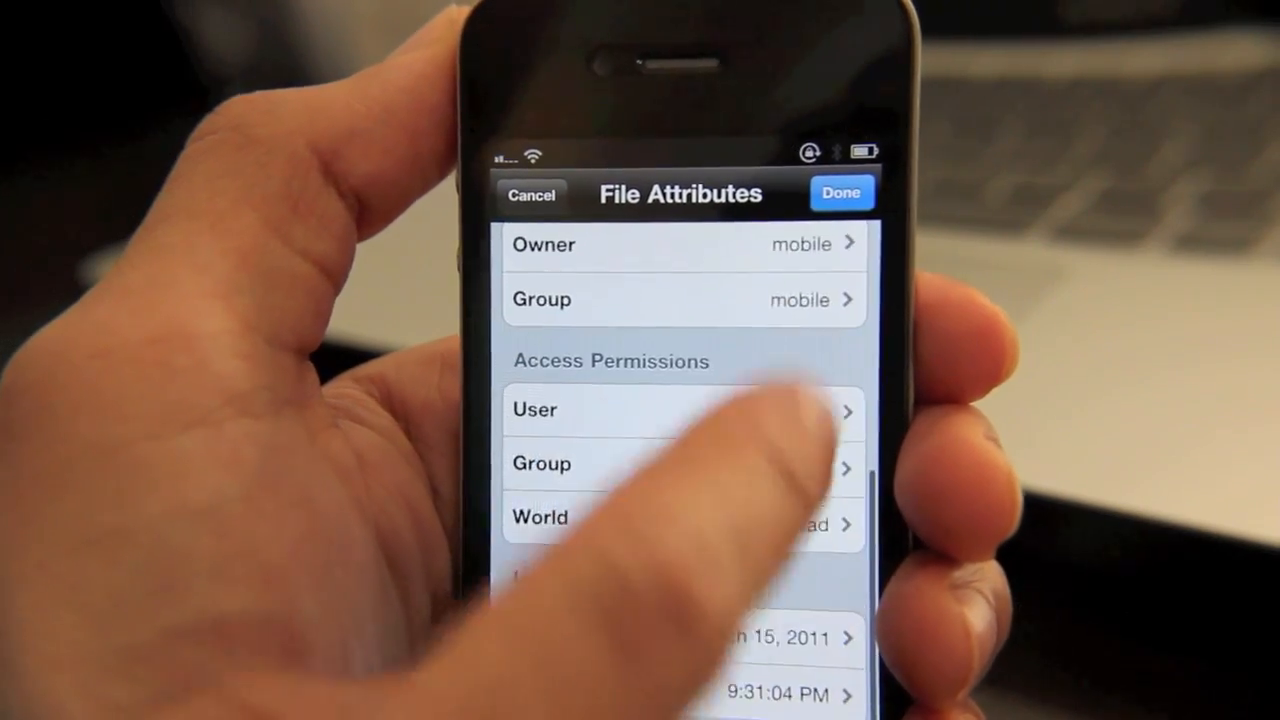
View an item's File Attributes with its owner, group and access permissions
{"action": "left_click", "coordinate": [532, 194]}
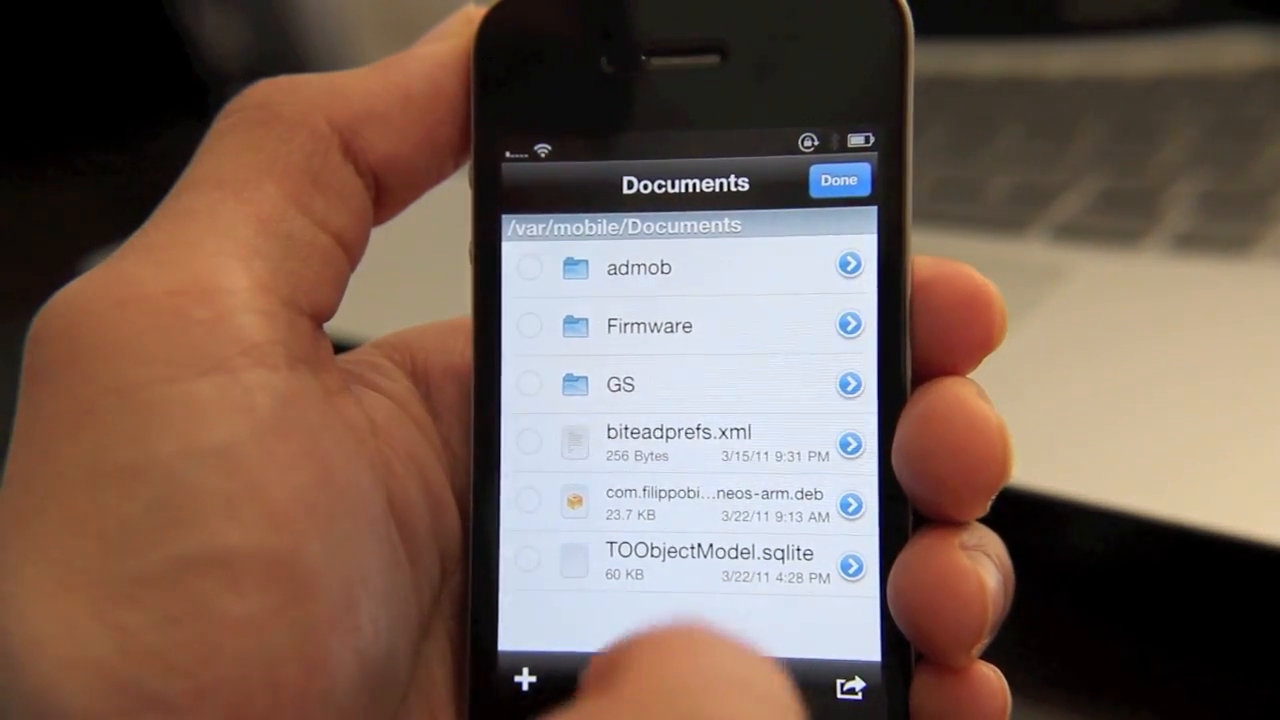
Cut the Firmware folder from Documents and paste it into the admob folder
{"action": "left_click", "coordinate": [528, 268]}
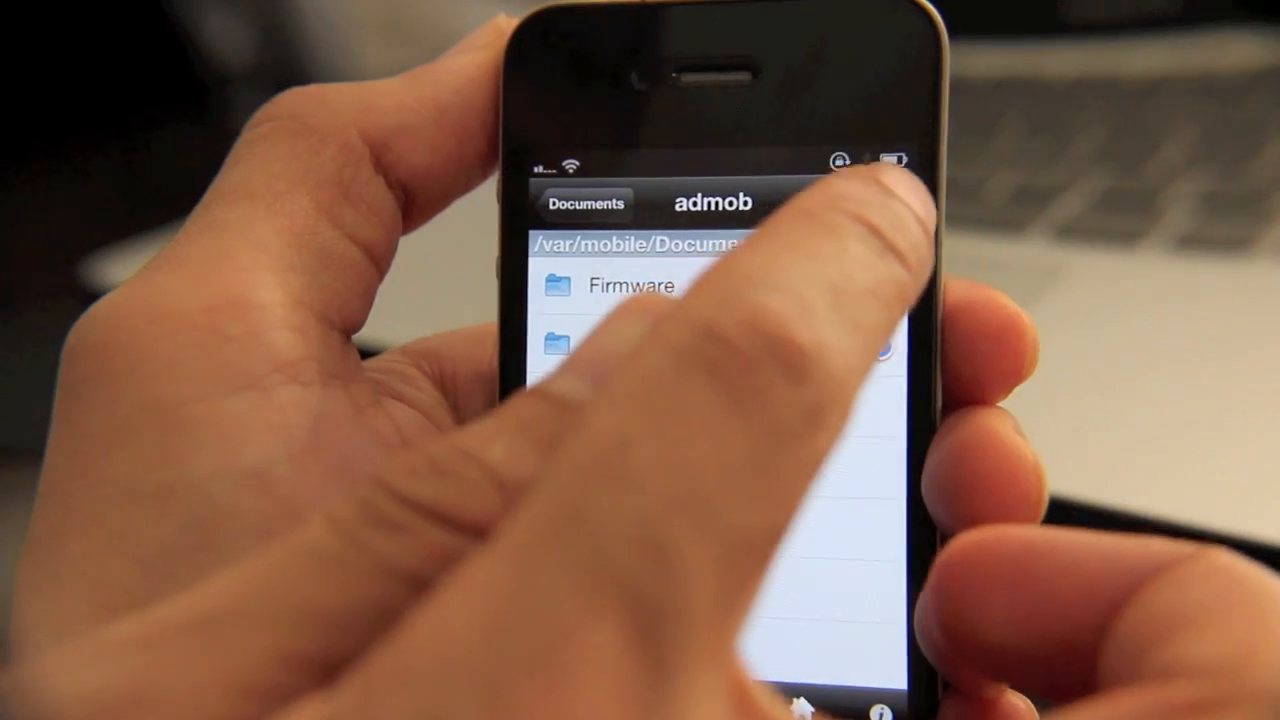
{"action": "left_click", "coordinate": [630, 284]}
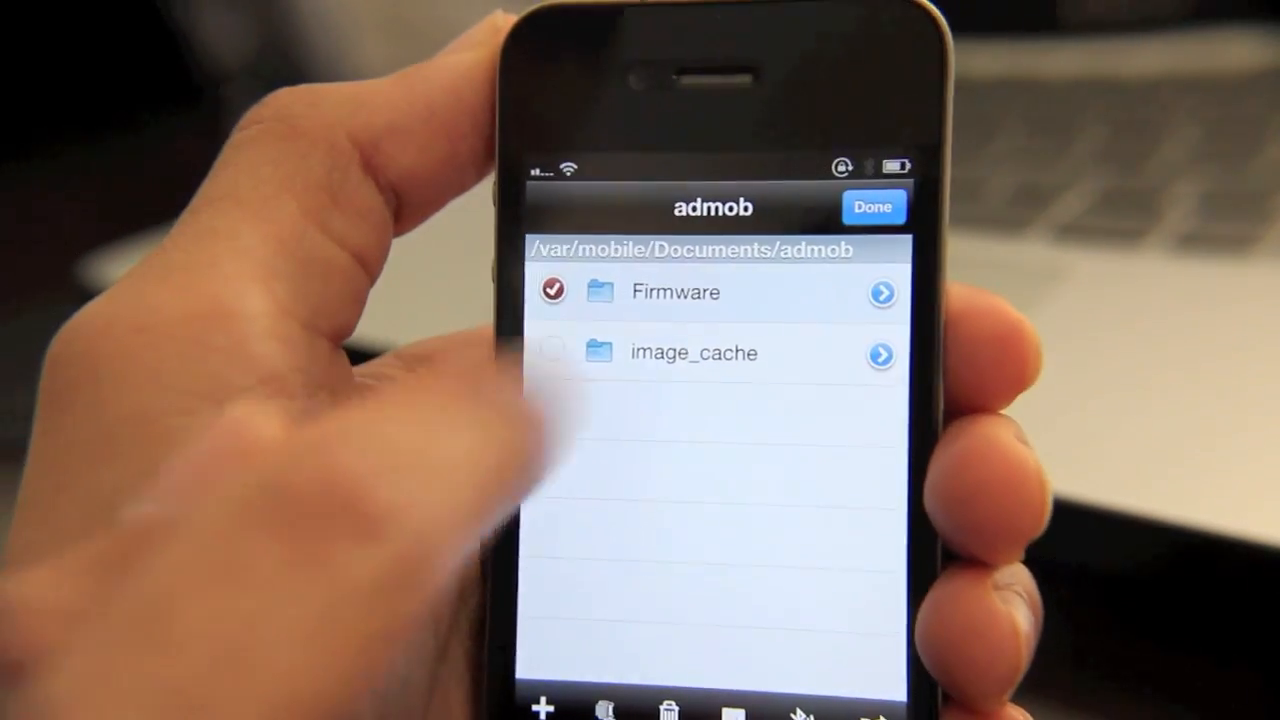